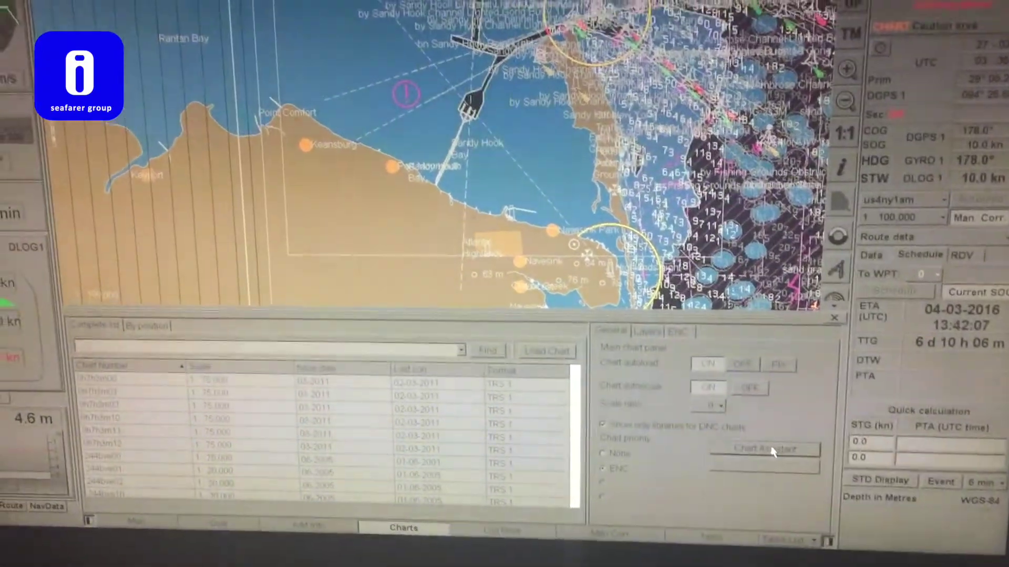
- Launch the Chart Assistant from the Charts management panel
left_click(763, 450)
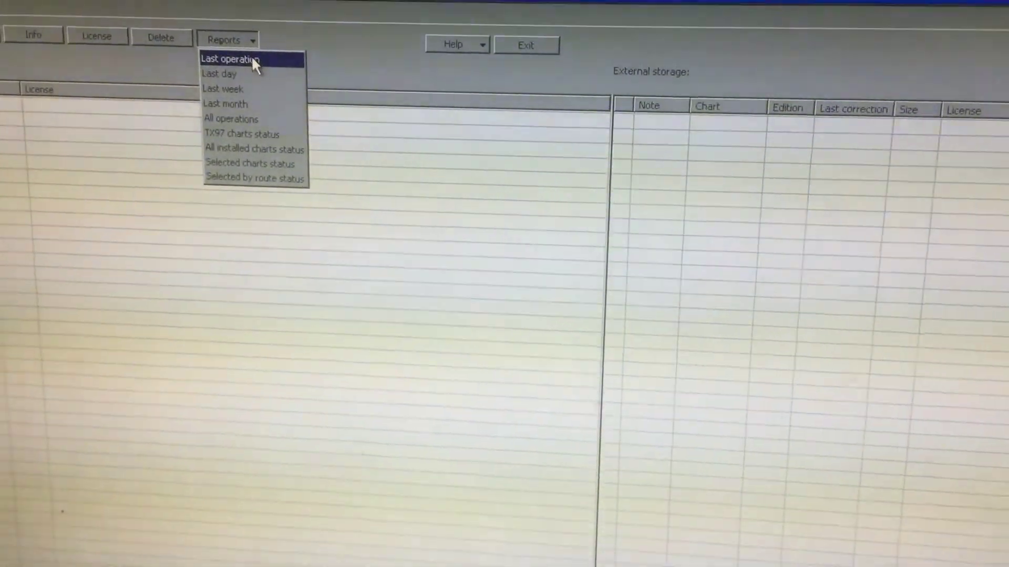
- Show the Last operation report from the Reports menu
left_click(233, 57)
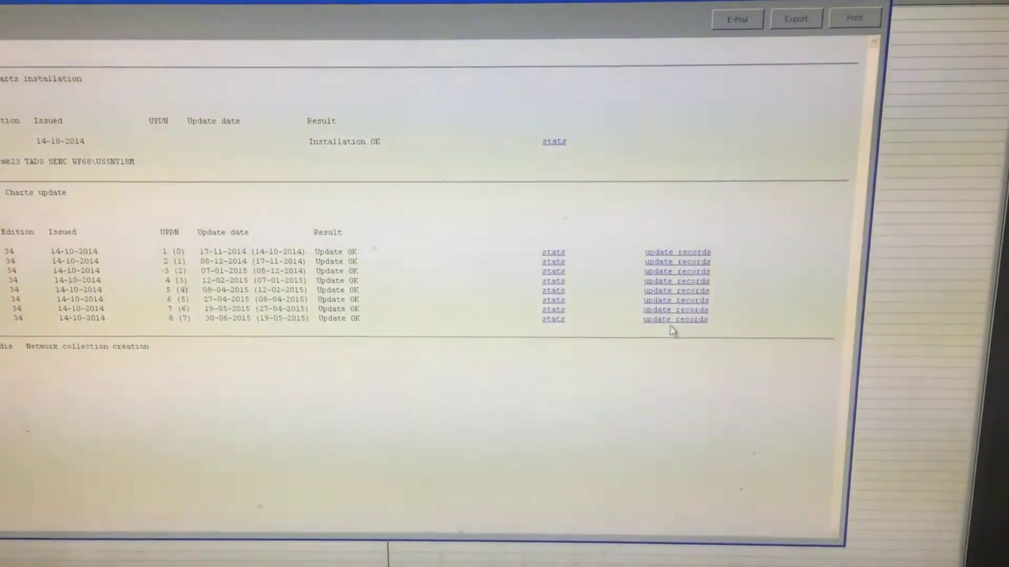
- View the ENC update records for update 8, the latest chart update
left_click(677, 319)
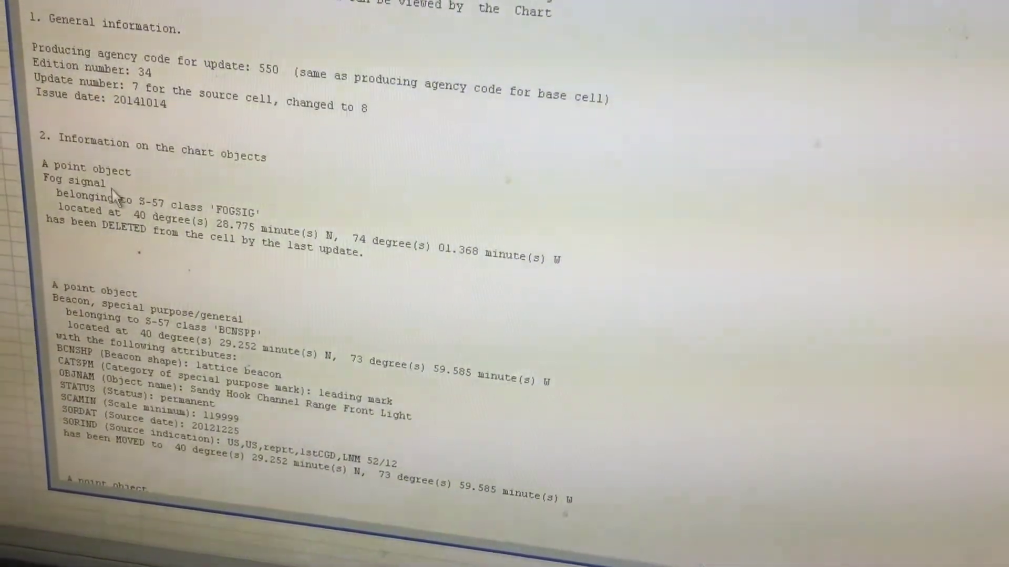